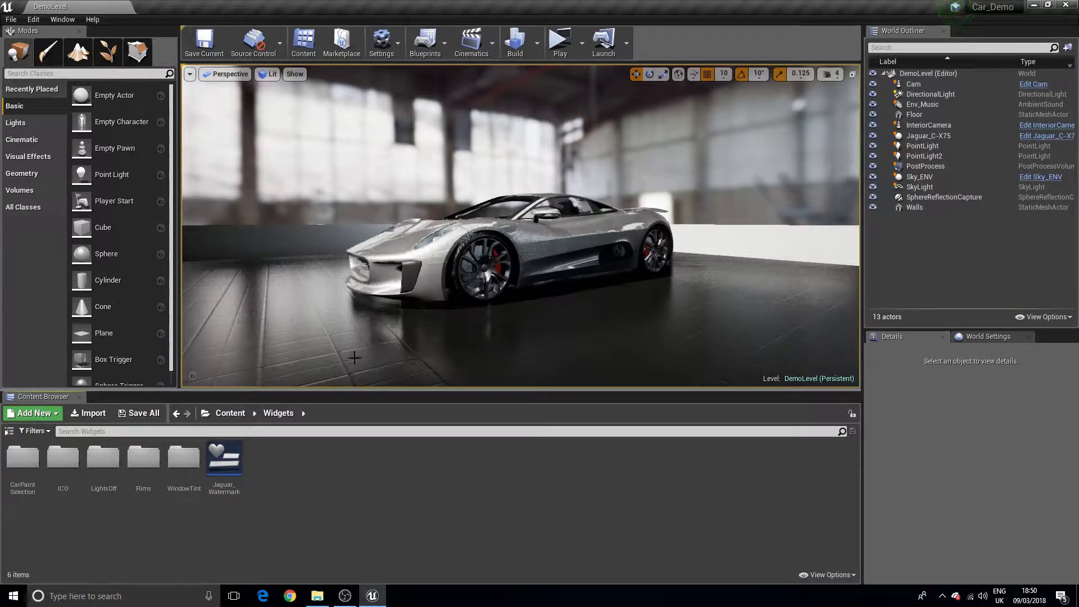
# Open the Jaguar_C-X75 Blueprint class from Content > BP > Jaguar_C-X75
pyautogui.click(176, 413)
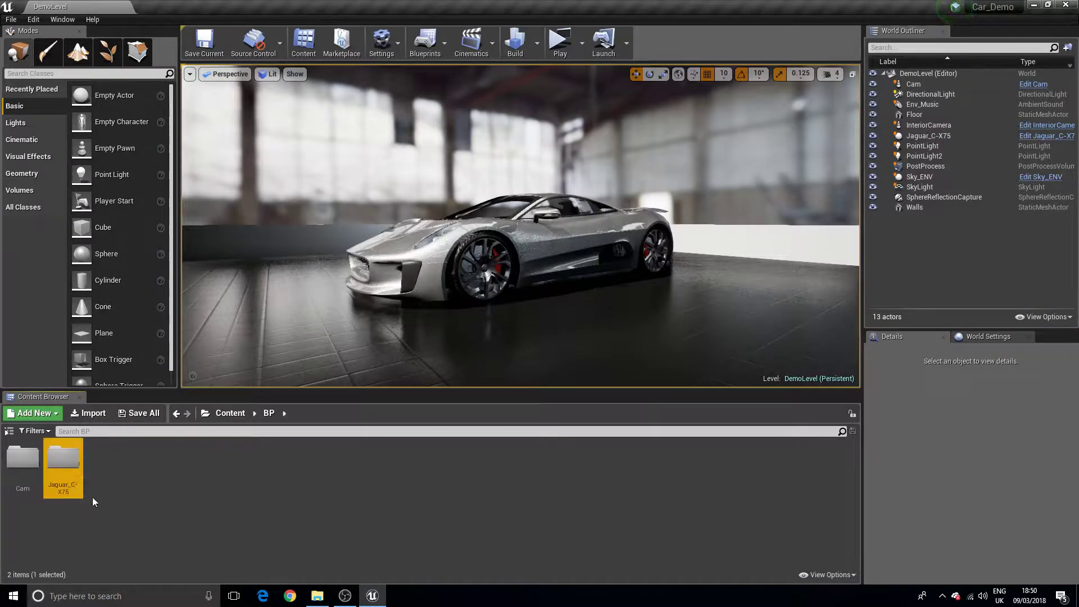
pyautogui.doubleClick(63, 460)
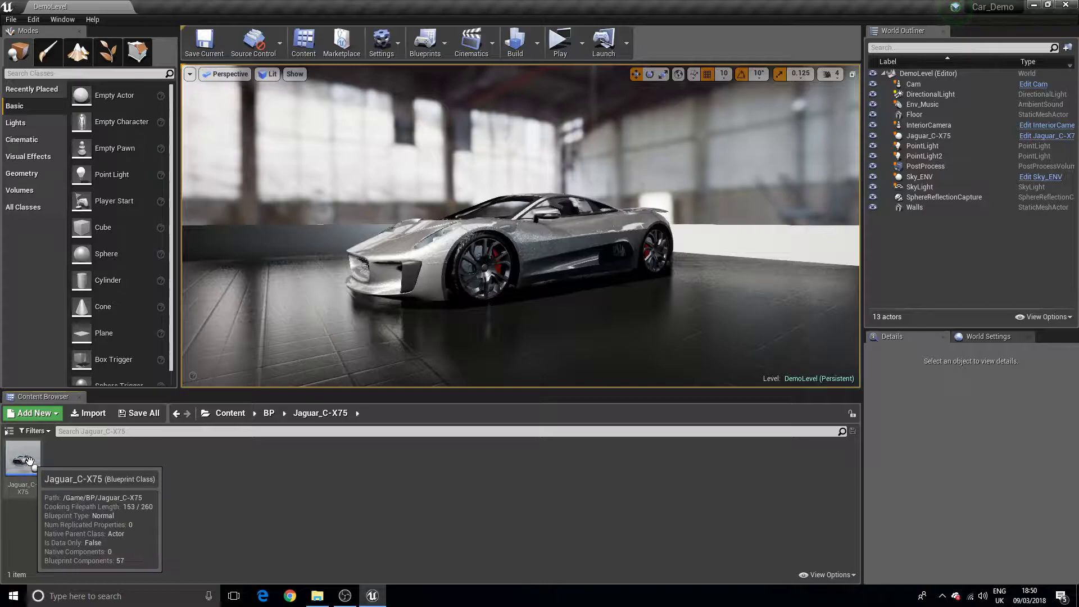
pyautogui.doubleClick(22, 460)
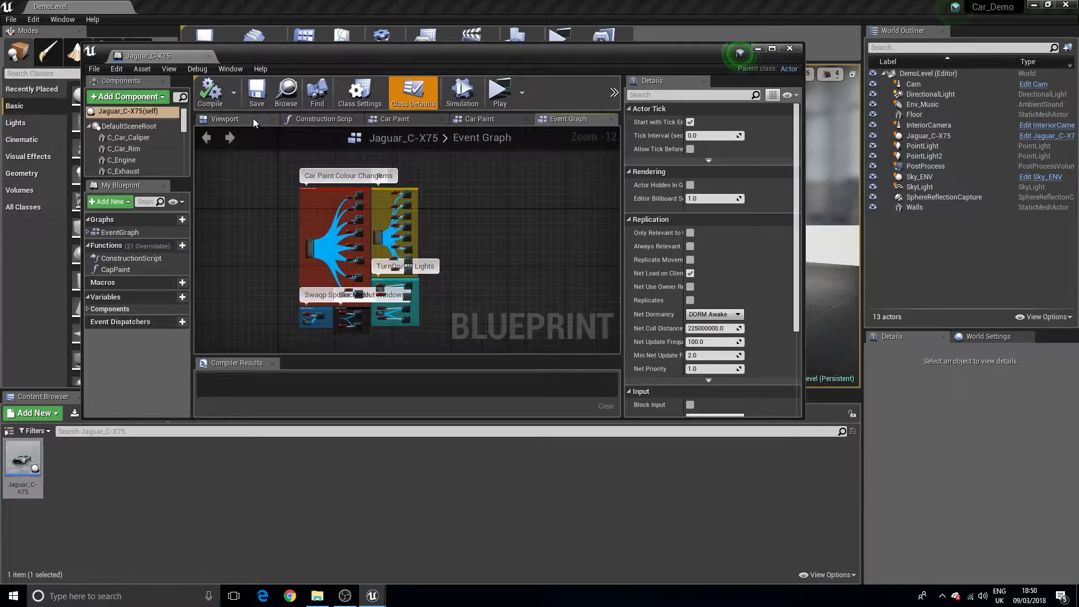
# Show the Jaguar_C-X75 Blueprint's 3D viewport preview of the car
pyautogui.click(225, 119)
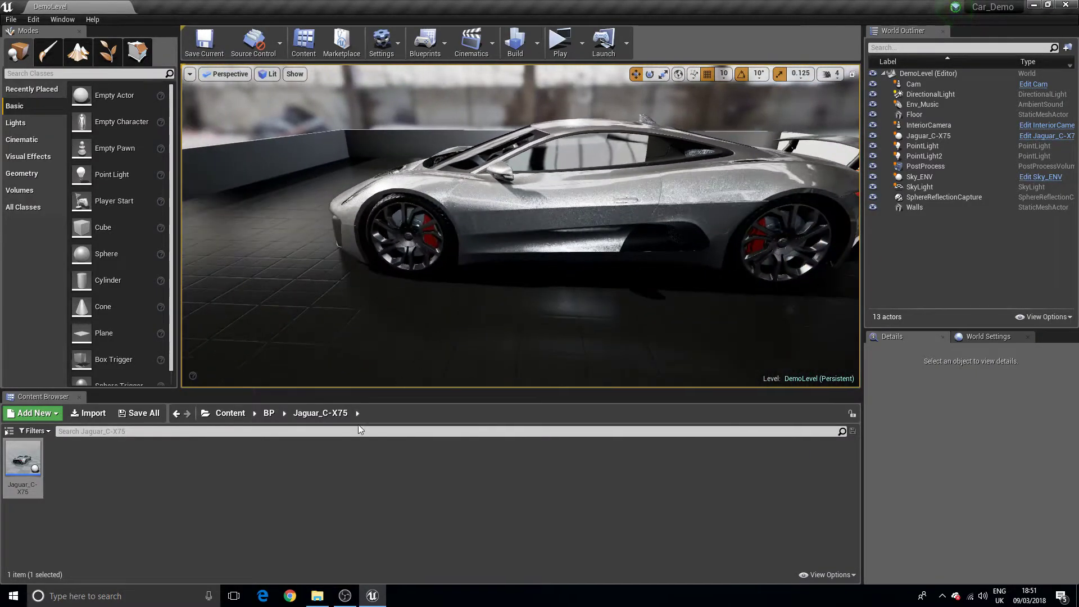
# Browse into the car's Meshes folder and scroll through its mesh assets
pyautogui.click(230, 413)
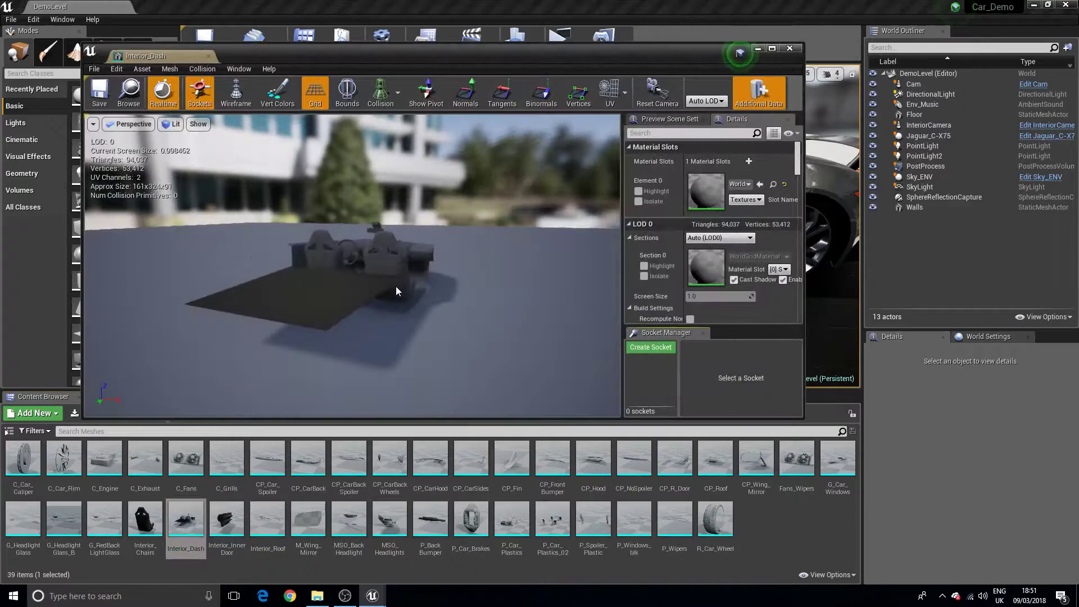
pyautogui.scroll(-3)
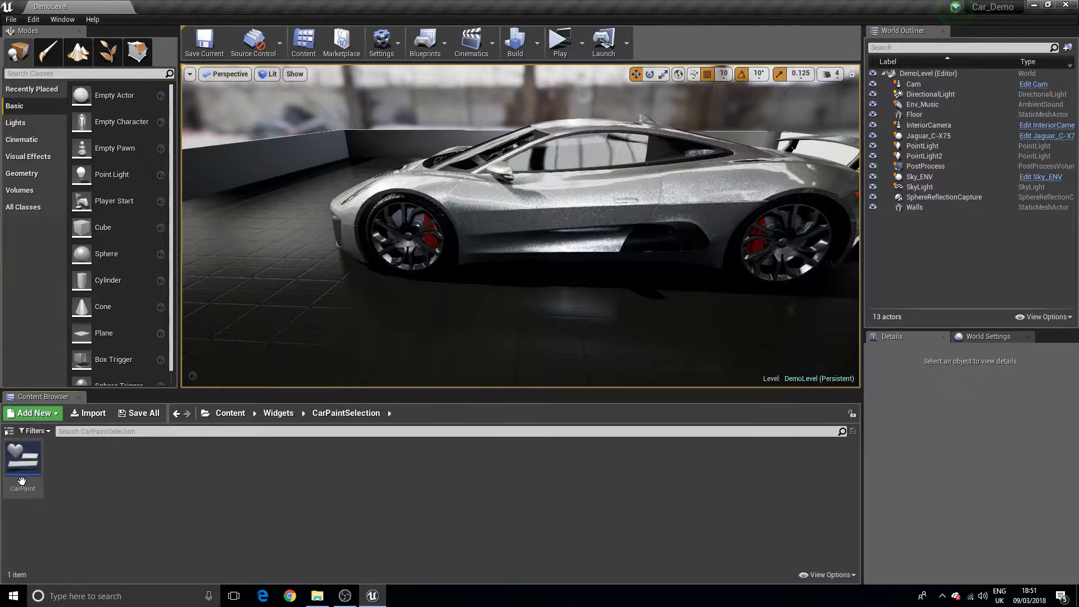
pyautogui.doubleClick(22, 457)
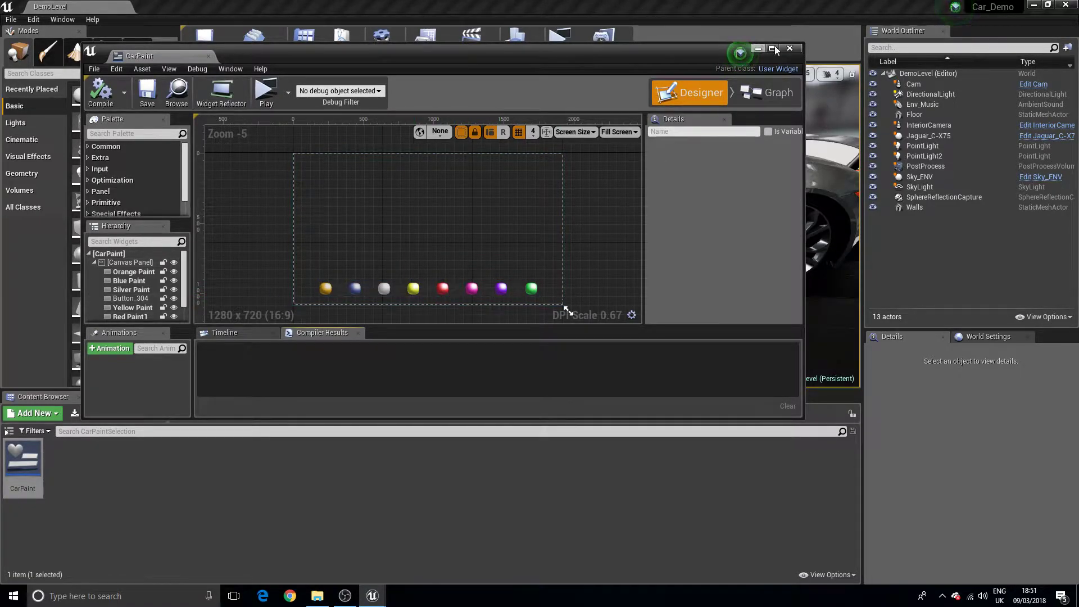
pyautogui.click(789, 48)
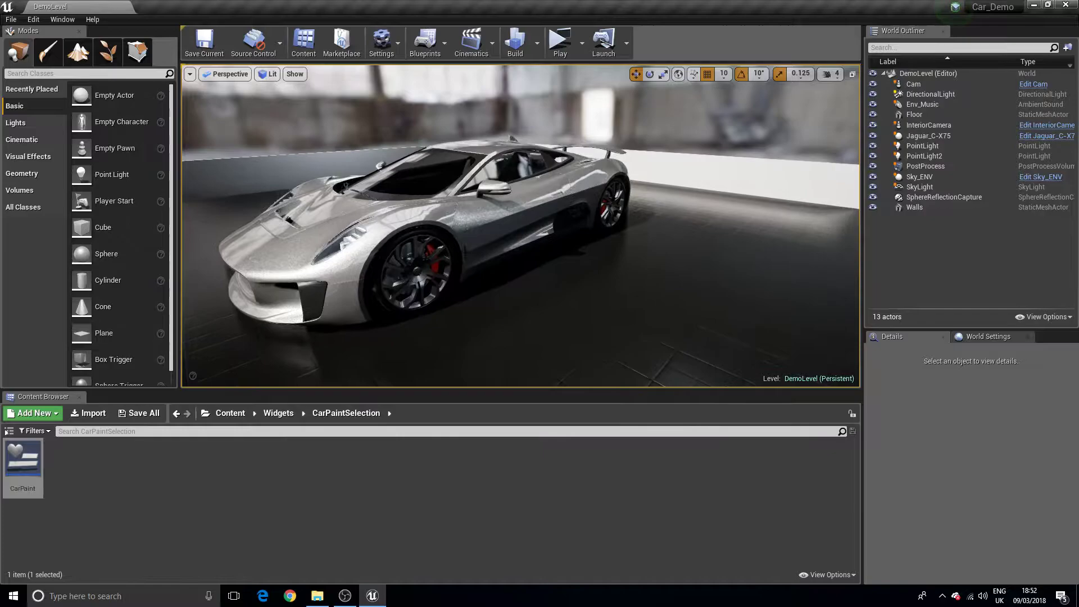
pyautogui.moveTo(316, 596)
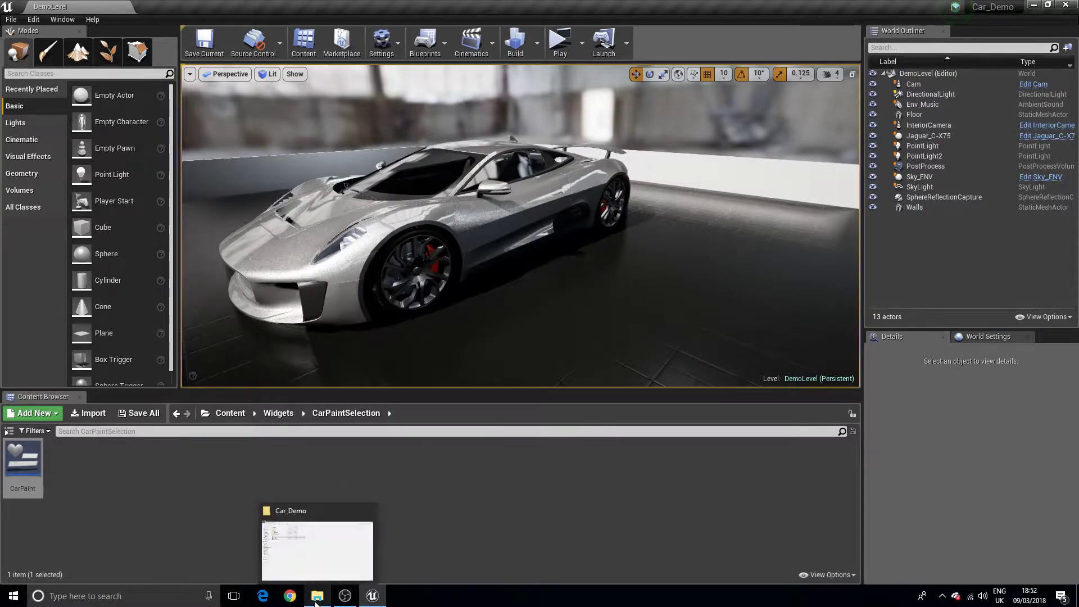
# Launch the packaged Car_Demo application from the WindowsNoEditor build folder
pyautogui.click(317, 596)
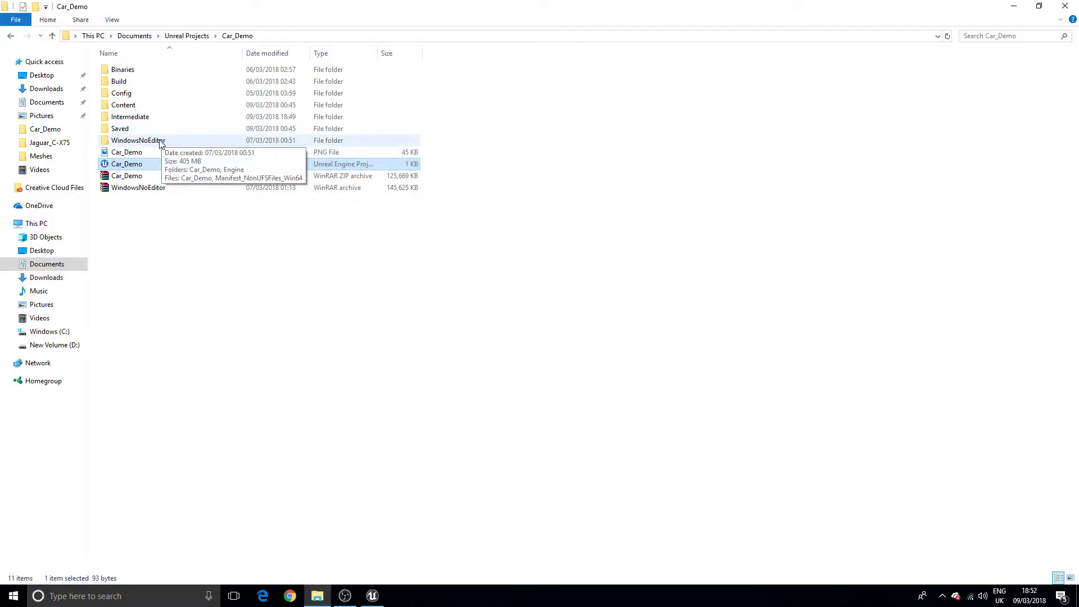
pyautogui.doubleClick(138, 140)
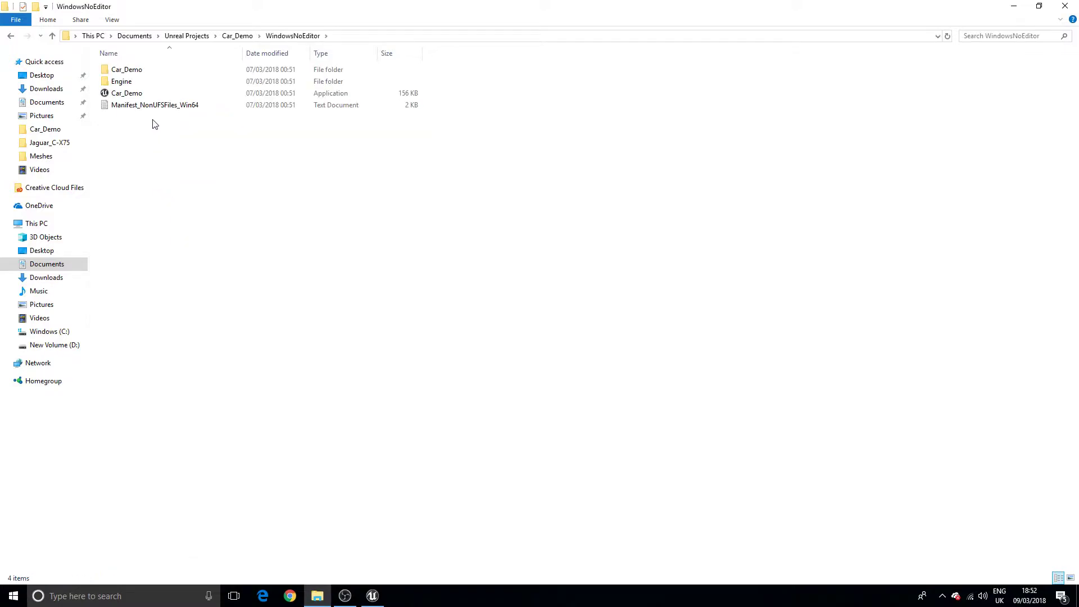
pyautogui.moveTo(147, 199)
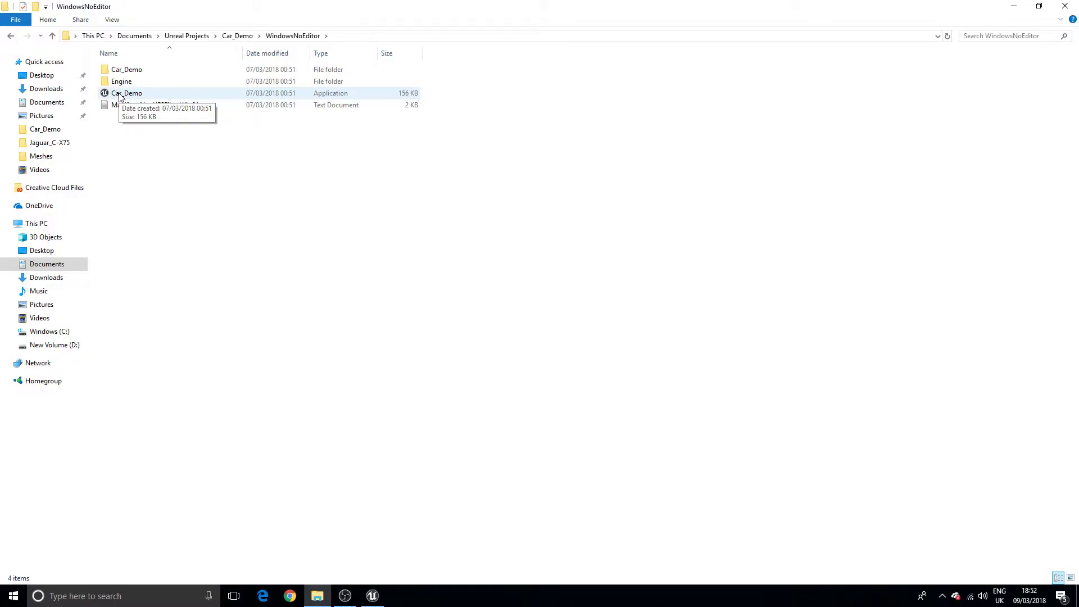
pyautogui.doubleClick(129, 92)
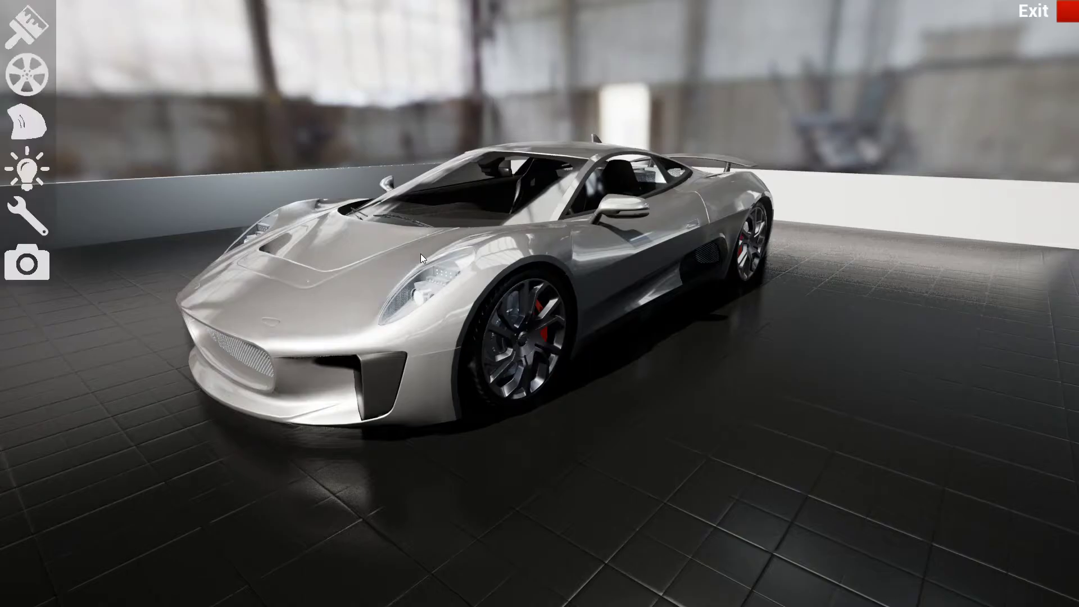
# Cycle the car paint through yellow, red and pink, ending on green, and show rim colours
pyautogui.click(27, 22)
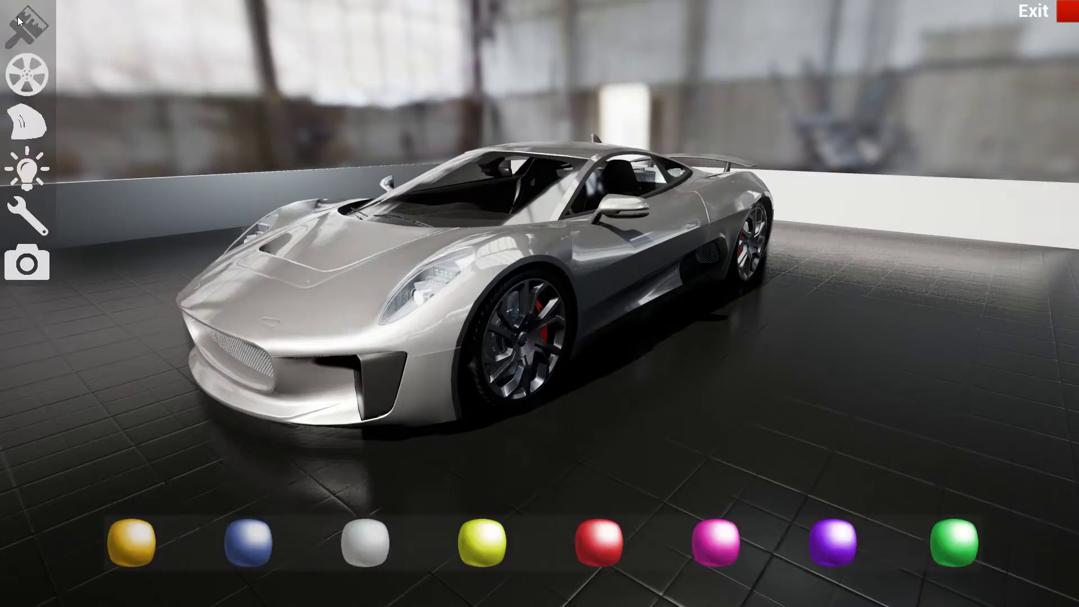
pyautogui.click(475, 542)
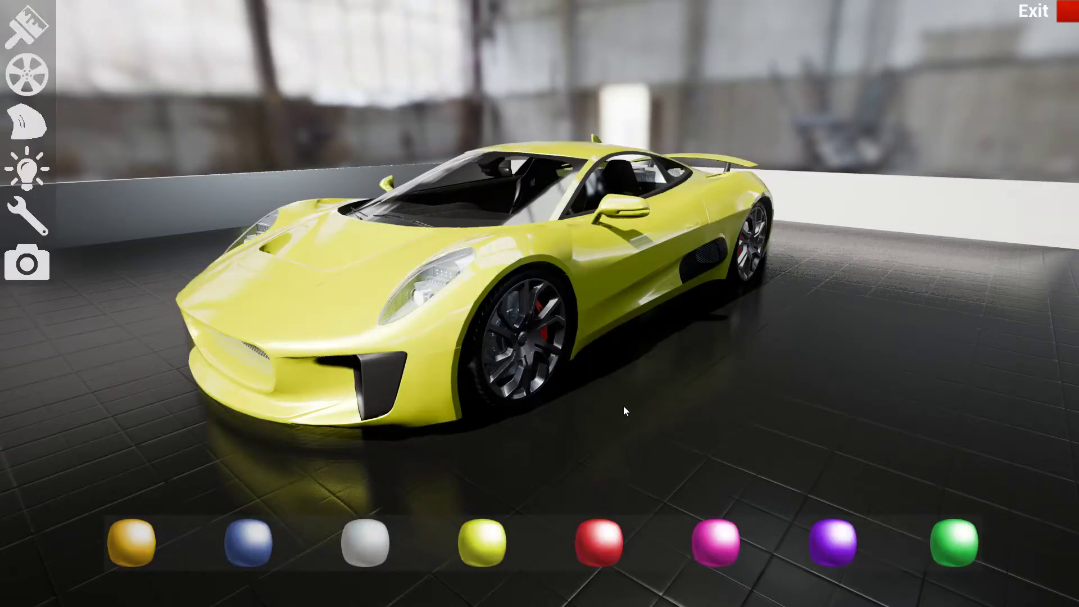
pyautogui.click(593, 543)
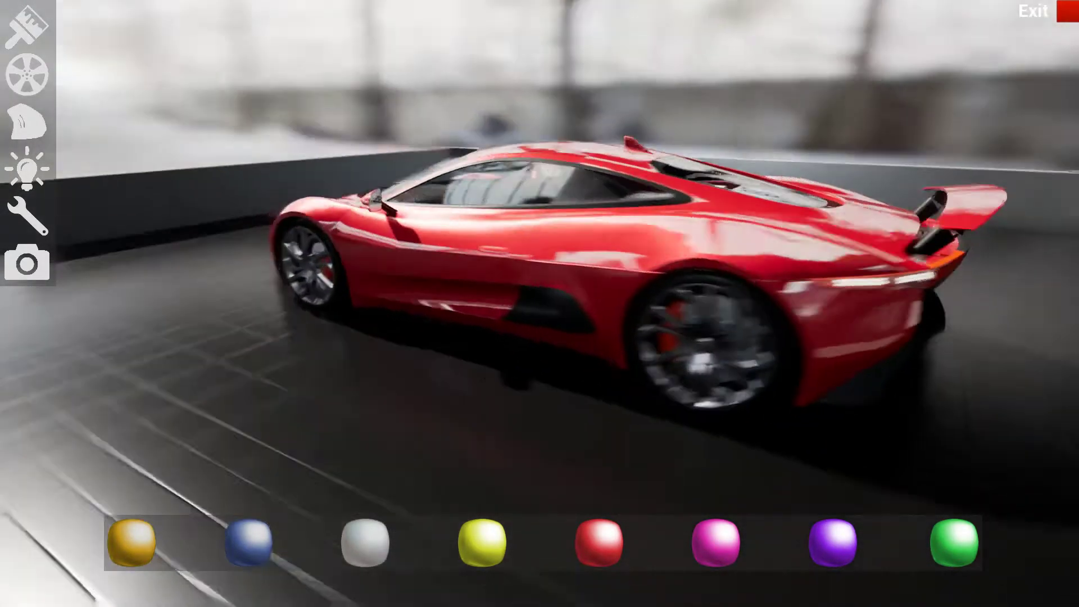
pyautogui.click(710, 545)
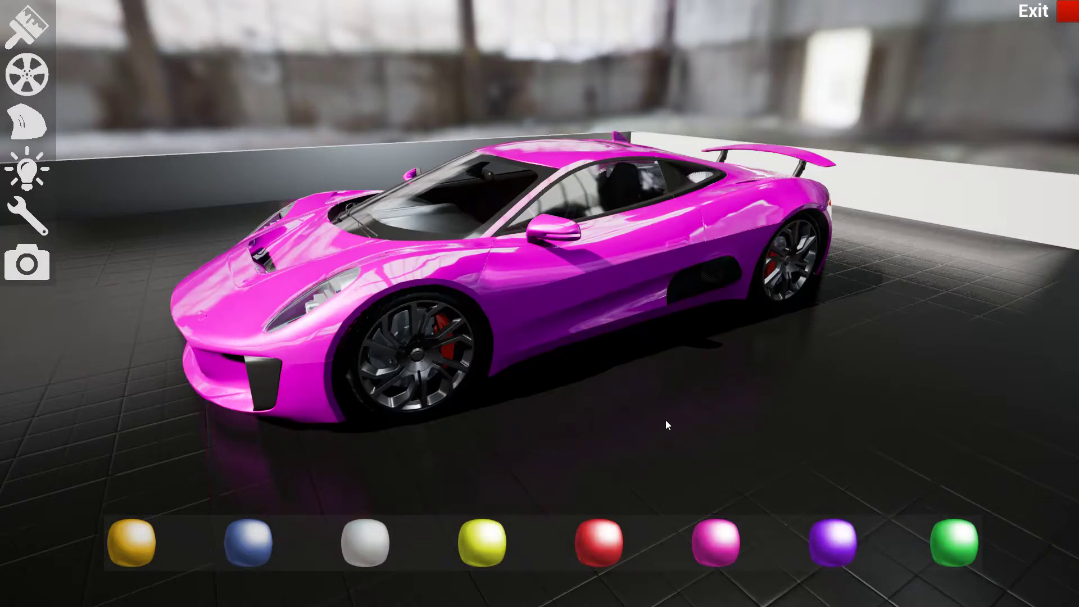
pyautogui.click(952, 543)
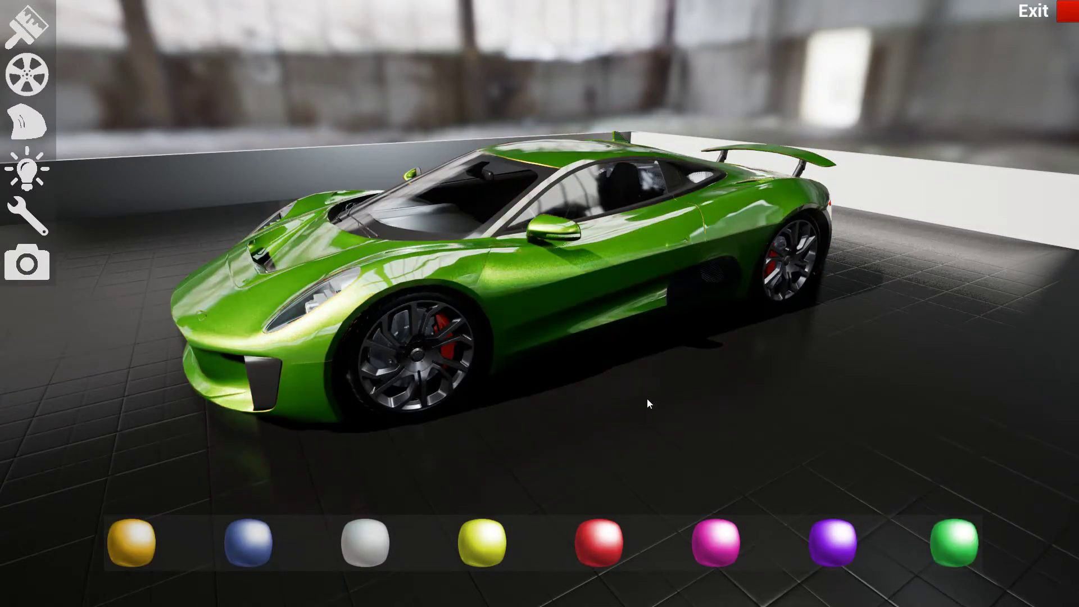
pyautogui.click(28, 71)
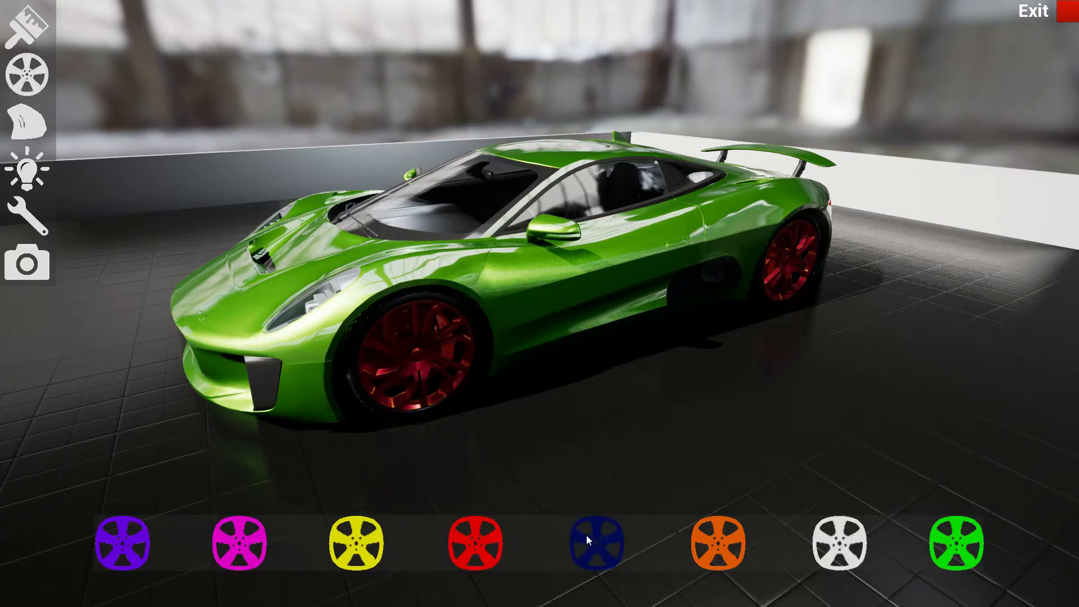
# Repaint the car yellow, return it to green, and bring up the rim colour options
pyautogui.click(953, 543)
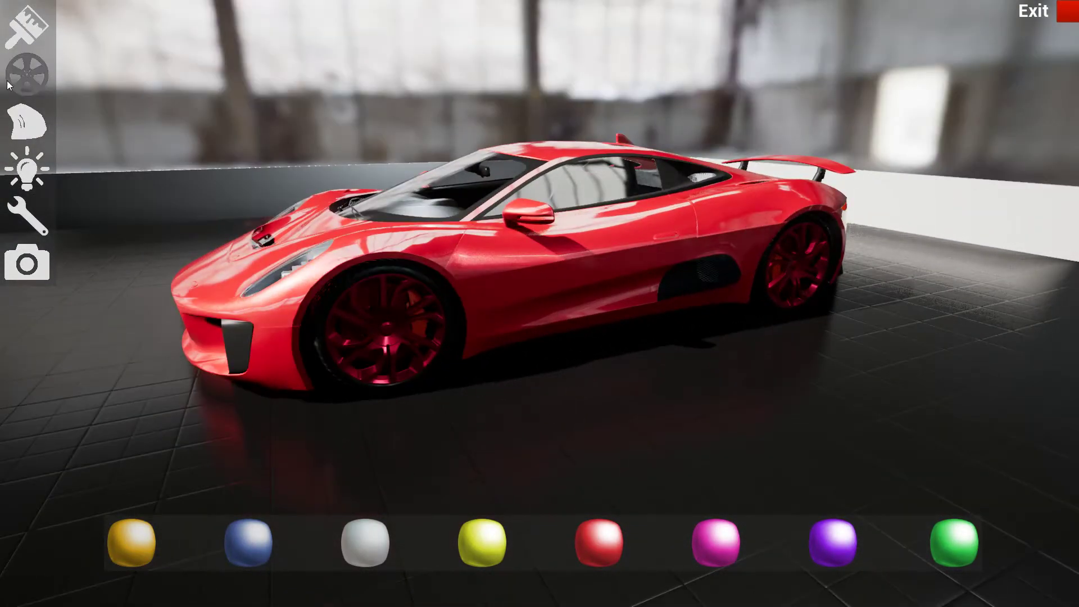
pyautogui.click(475, 543)
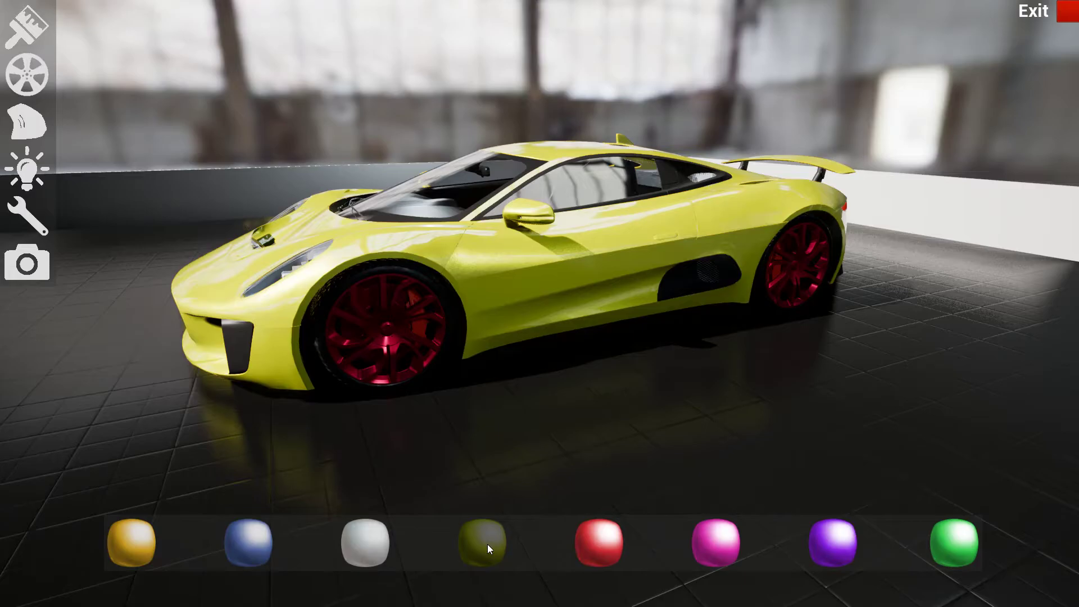
pyautogui.click(478, 545)
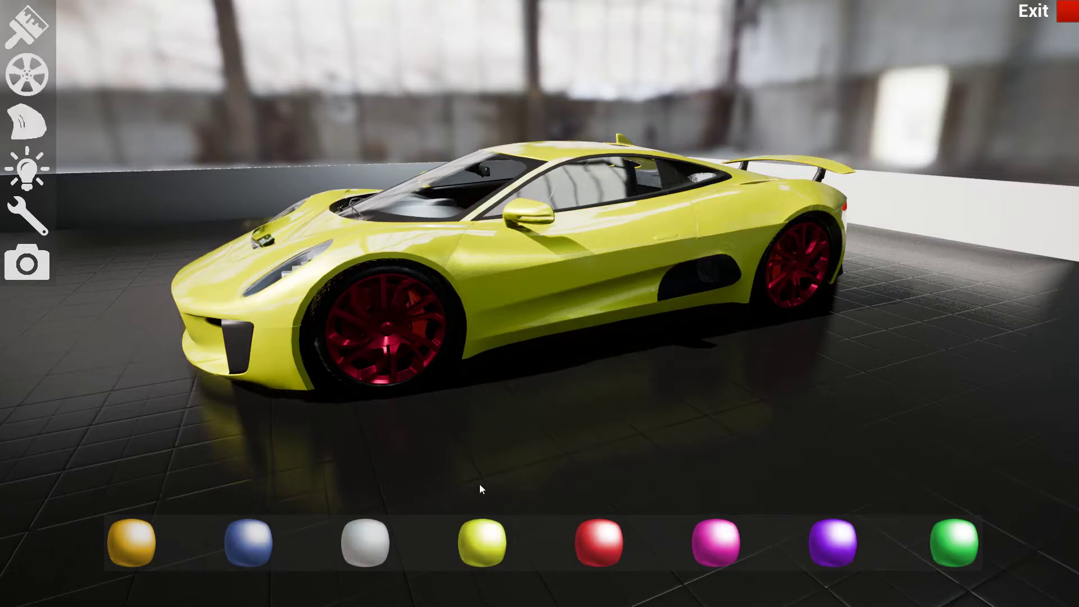
pyautogui.click(952, 543)
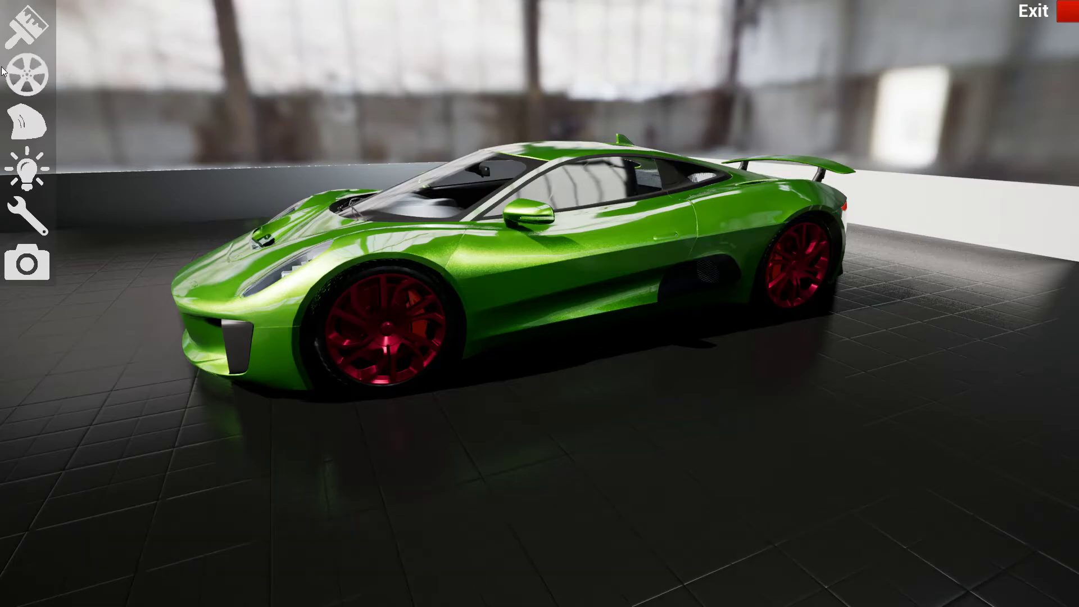
pyautogui.click(26, 73)
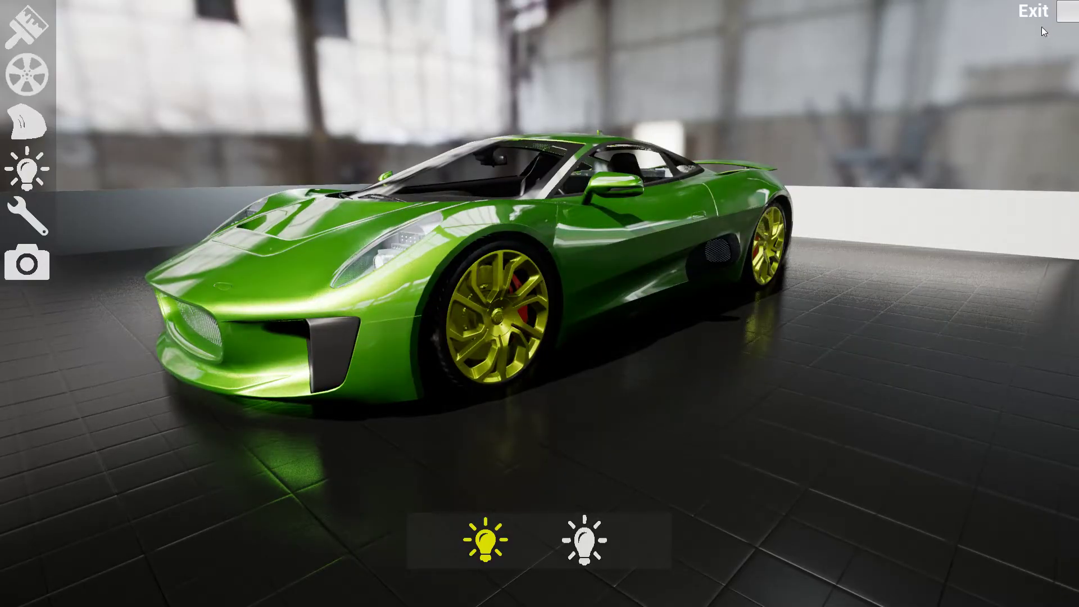
# Exit the Car_Demo configurator and select the Jaguar_C-X75 actor in the editor viewport
pyautogui.click(1033, 11)
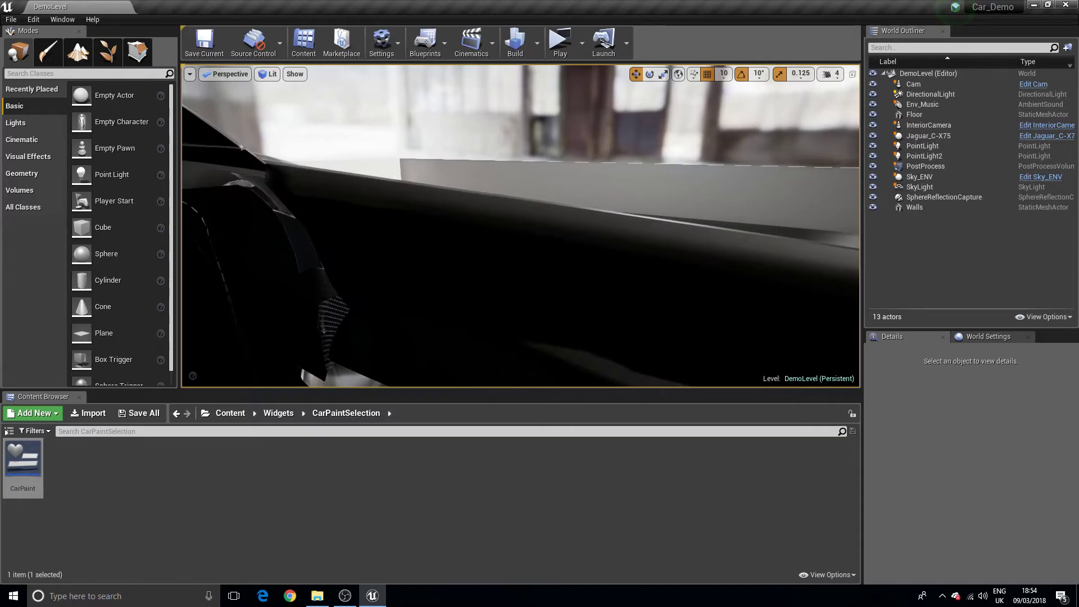
pyautogui.click(929, 135)
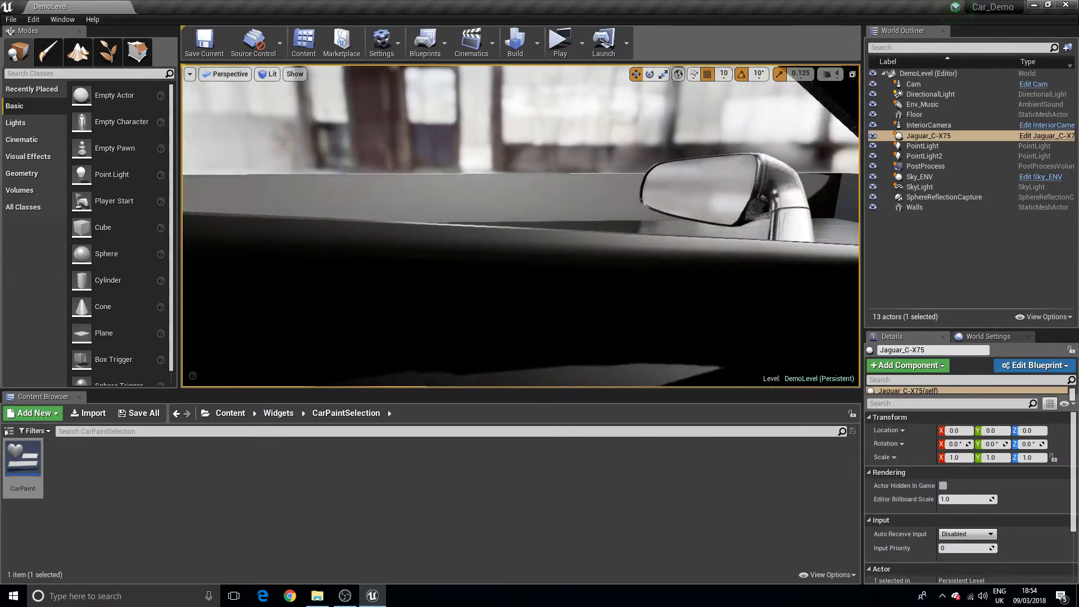